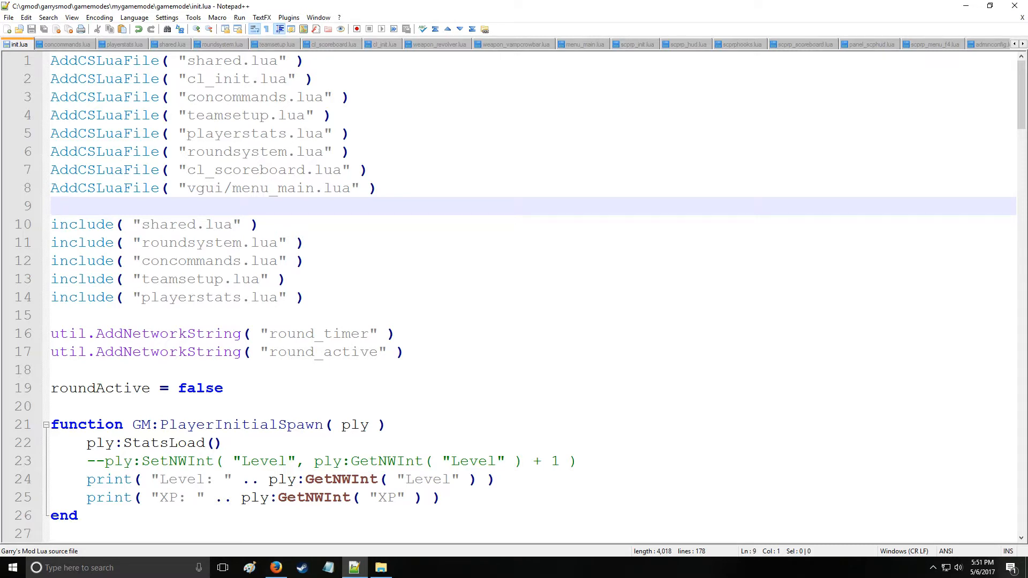
Step: After the XP print in PlayerInitialSpawn, start a new line 'if( !file.IsDir()'
scroll("down", 3)
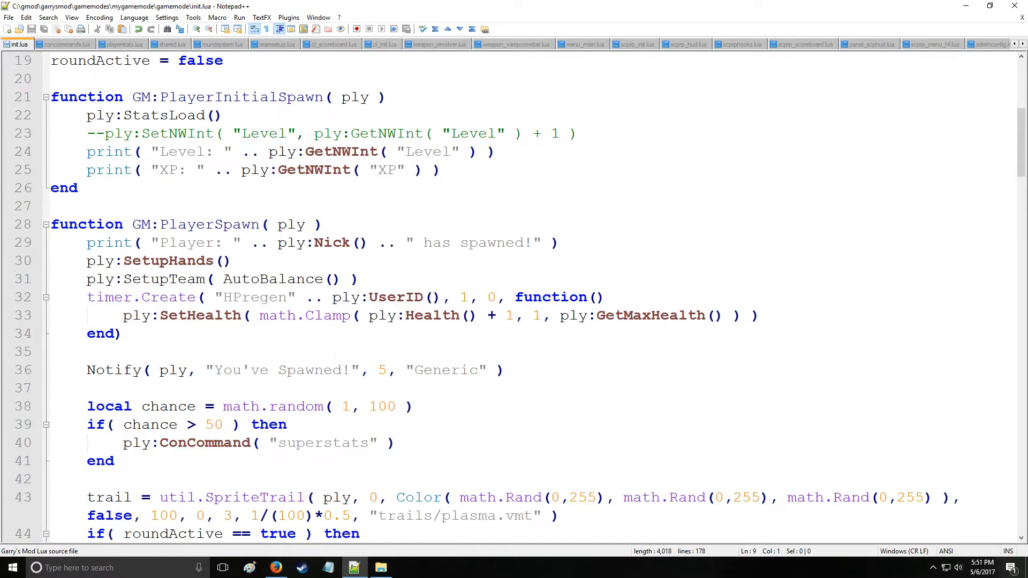
key("enter")
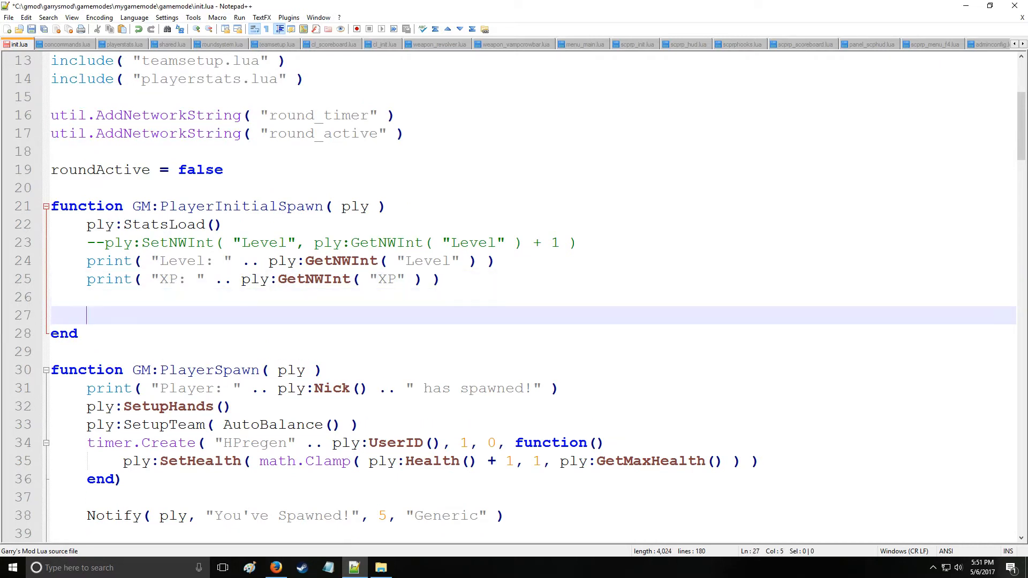
type("if( )")
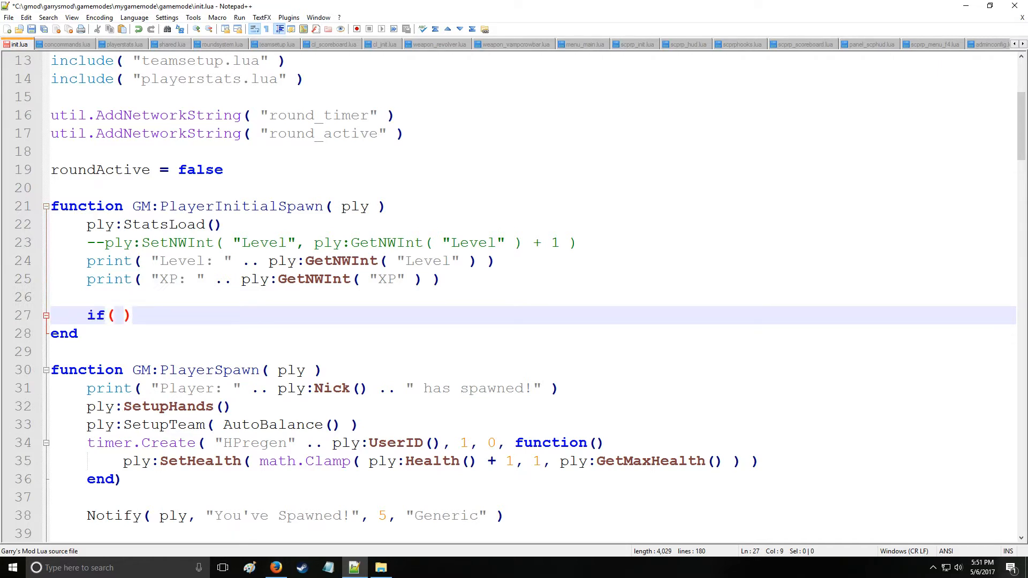
type("!")
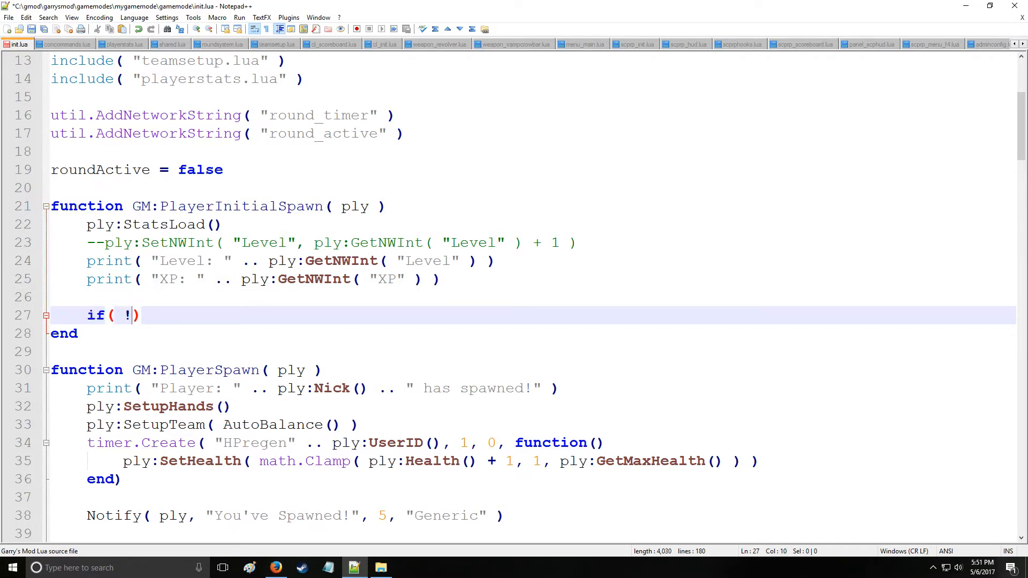
type("file.I")
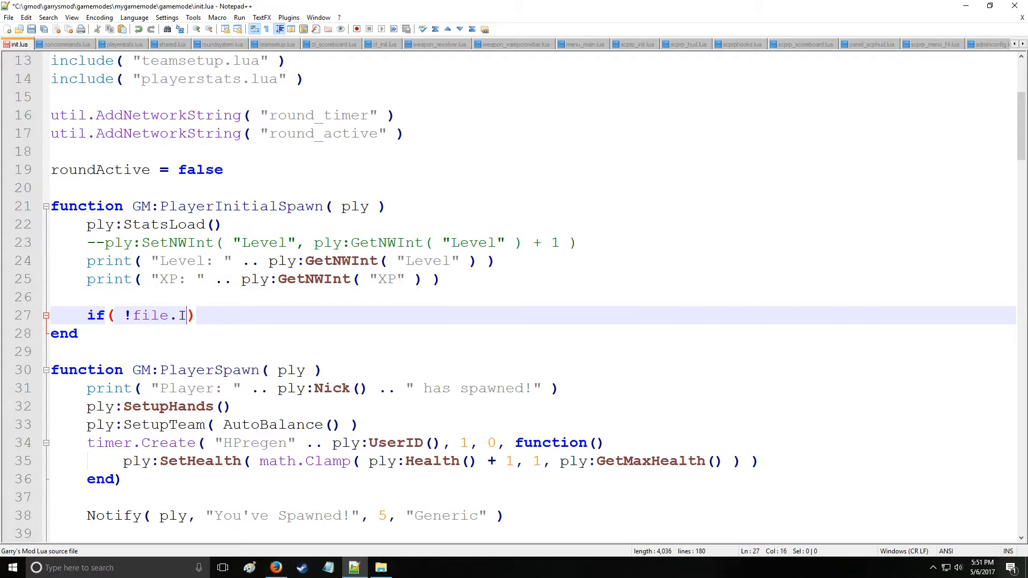
type("sDir()")
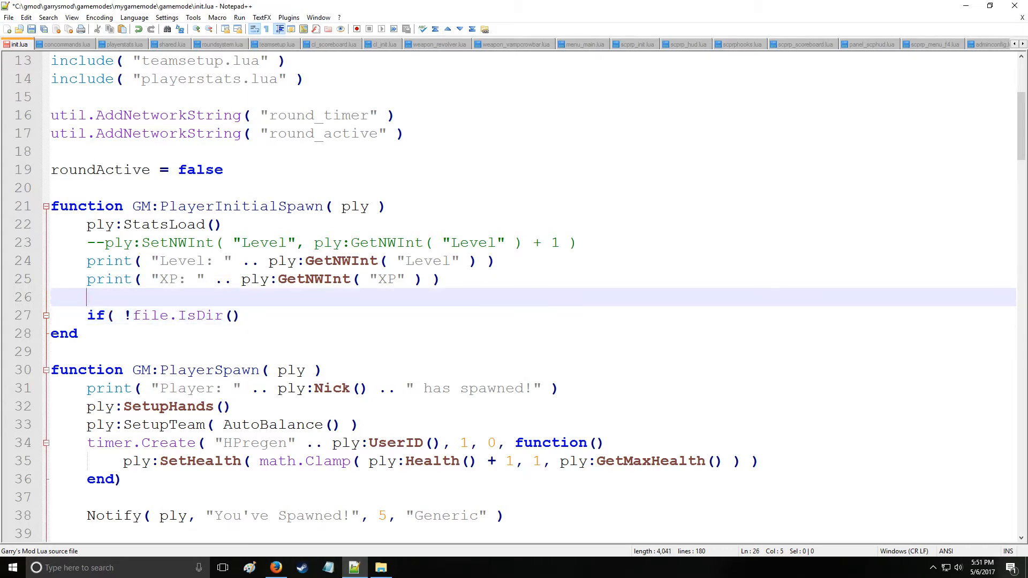
Step: Add 'local targetfile = "stuff.txt"' above the if statement
type("local")
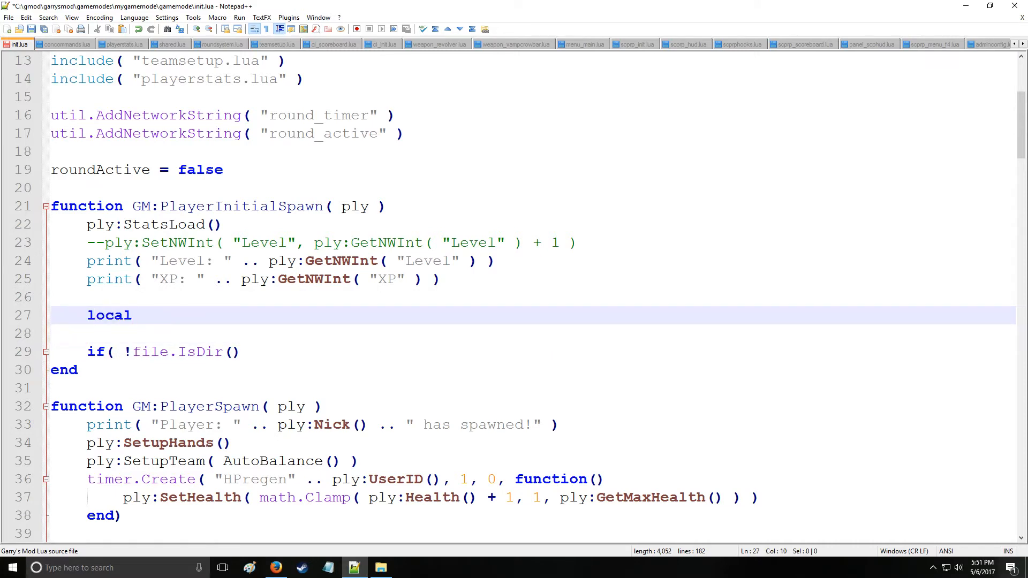
type("target")
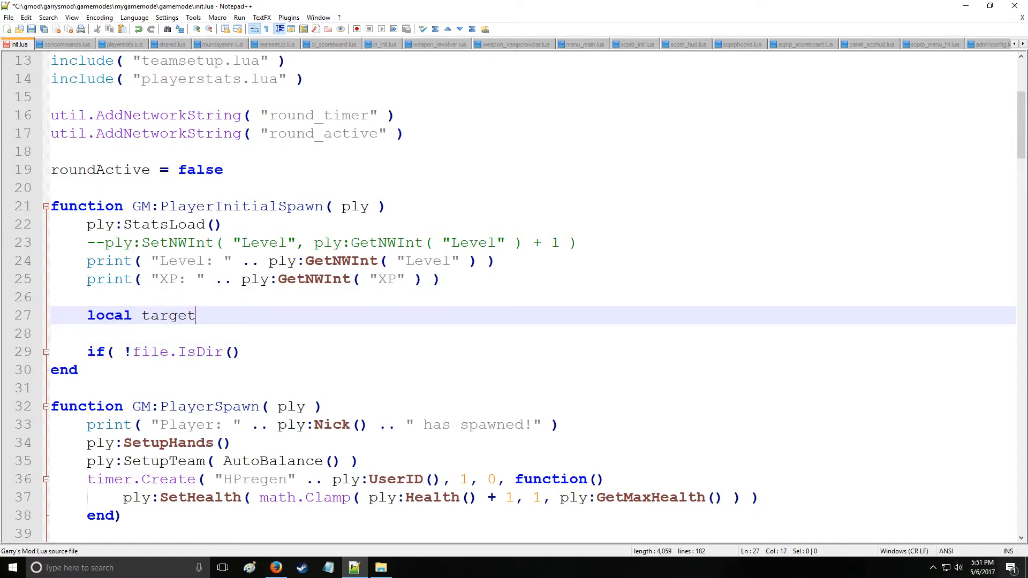
type("file =")
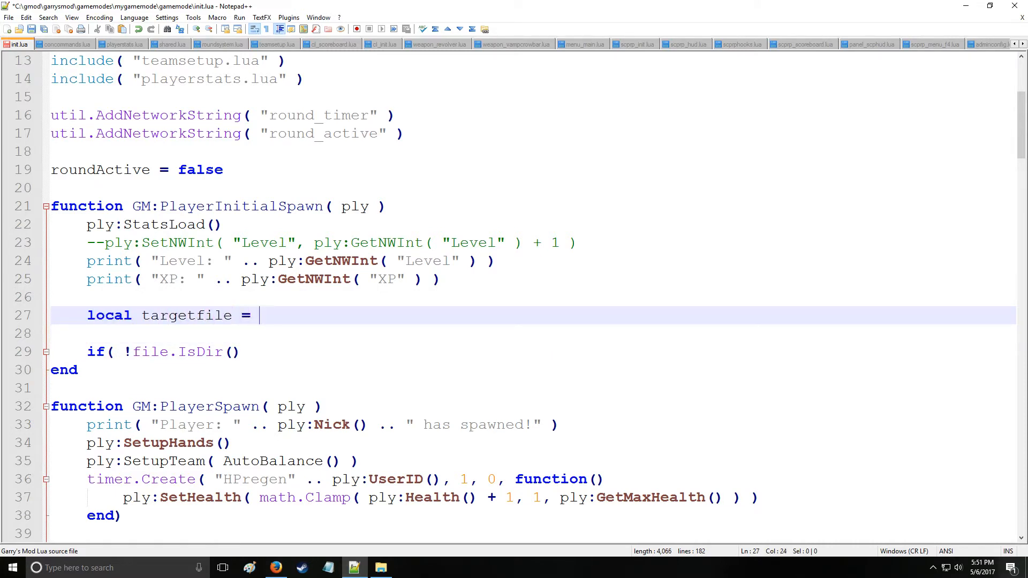
type("\"stuff\"")
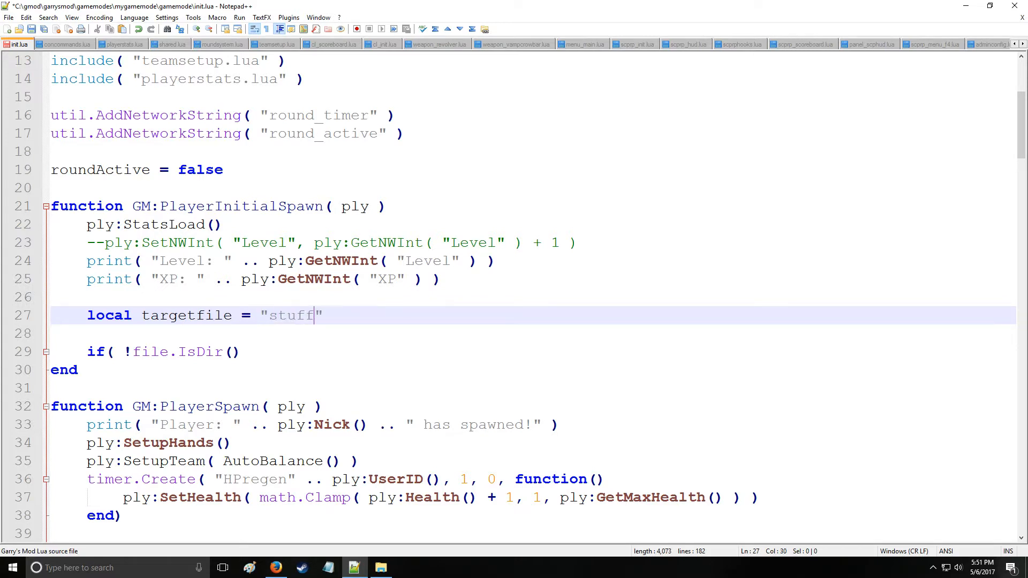
type(".txt")
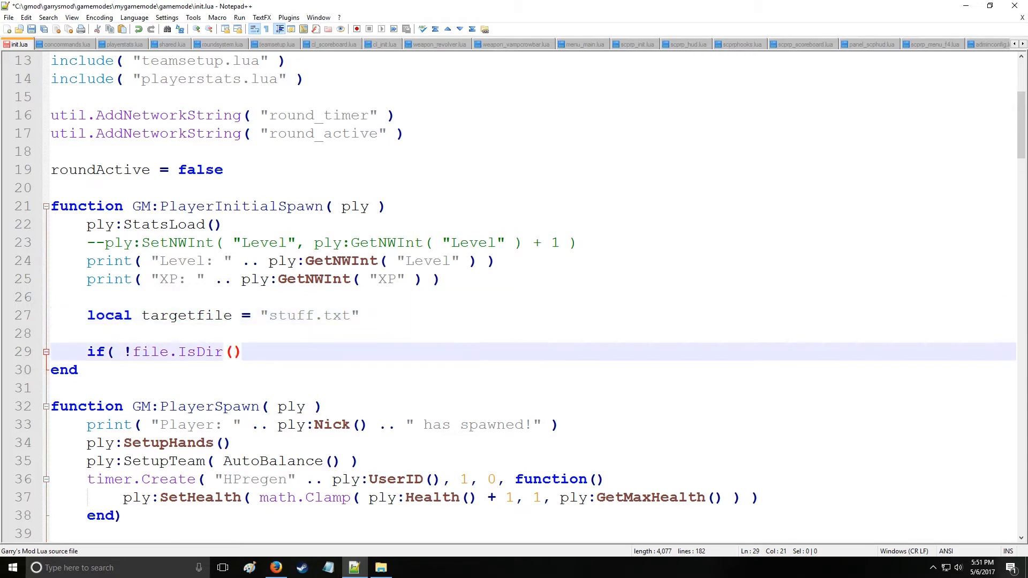
Step: Complete the guard: if !file.IsDir( targetfile, "DATA" ) && !file.Exists( targetfile, "DATA" ) then
type("targetfile, \"DATA")
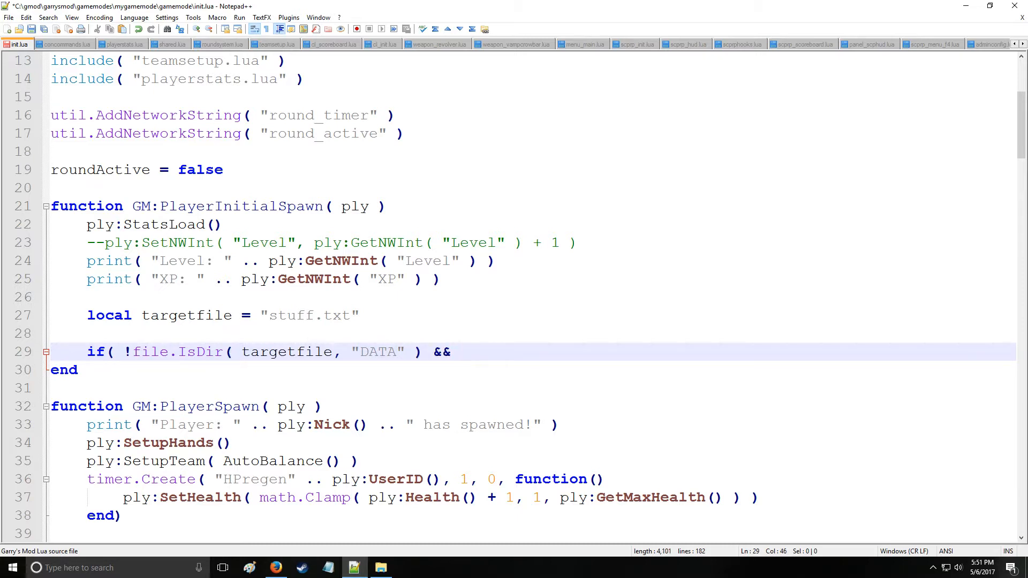
type("!file.Ex")
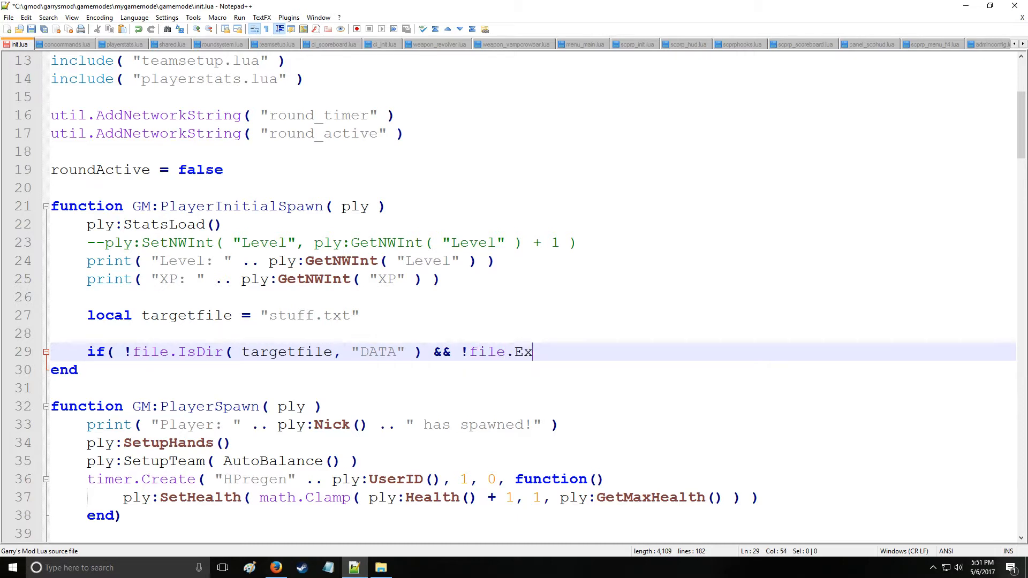
type("ists( targetfile, \"")
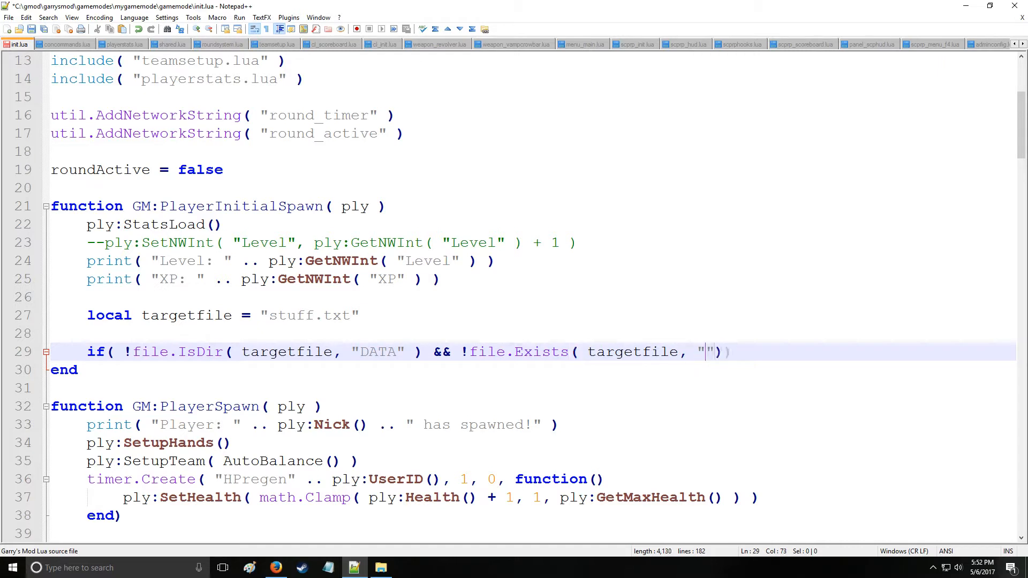
type("DATA")
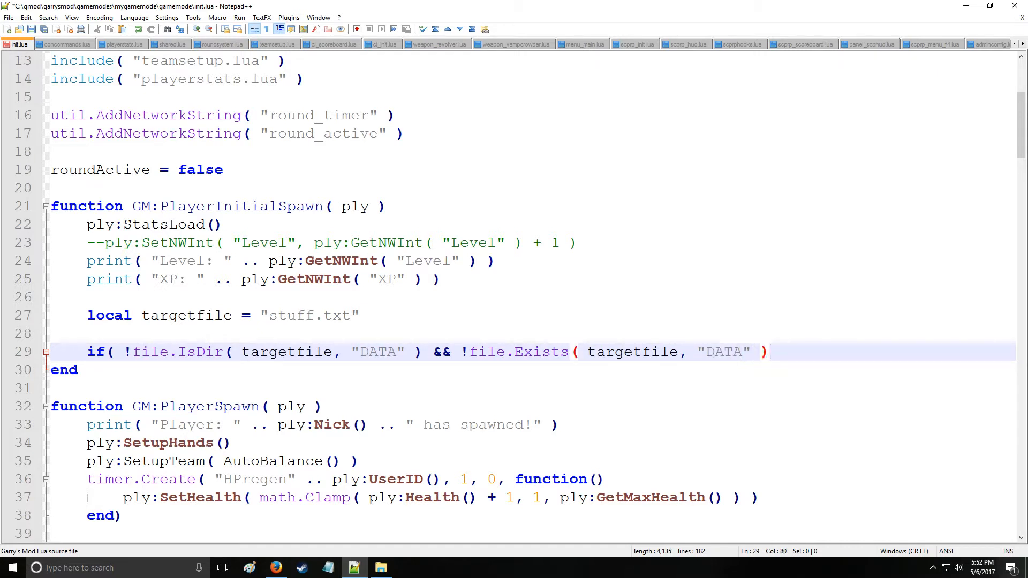
type(") then")
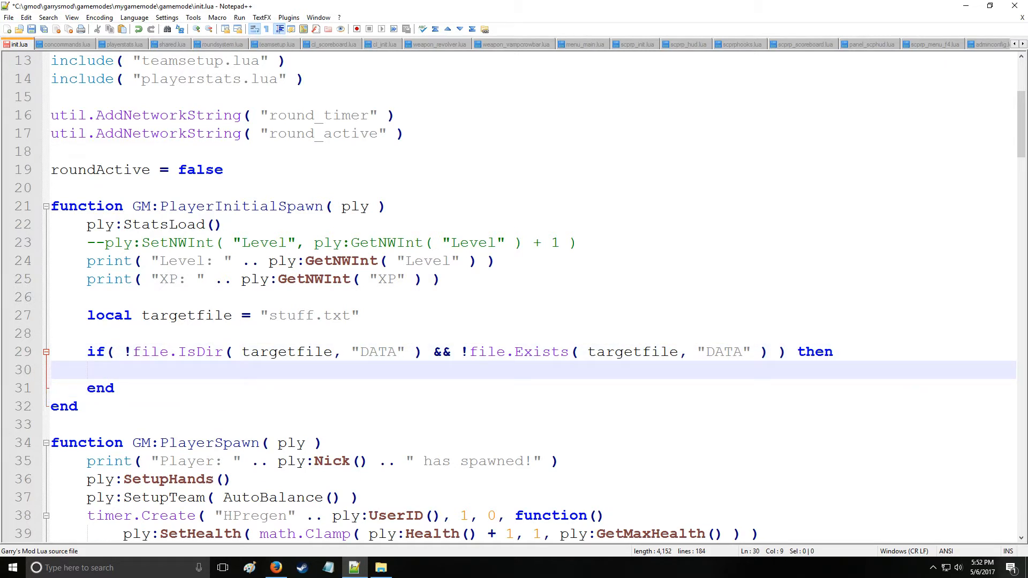
Step: Inside the block, add file.Write( targetfile, "Our first line! \n" )
type("file.Writ")
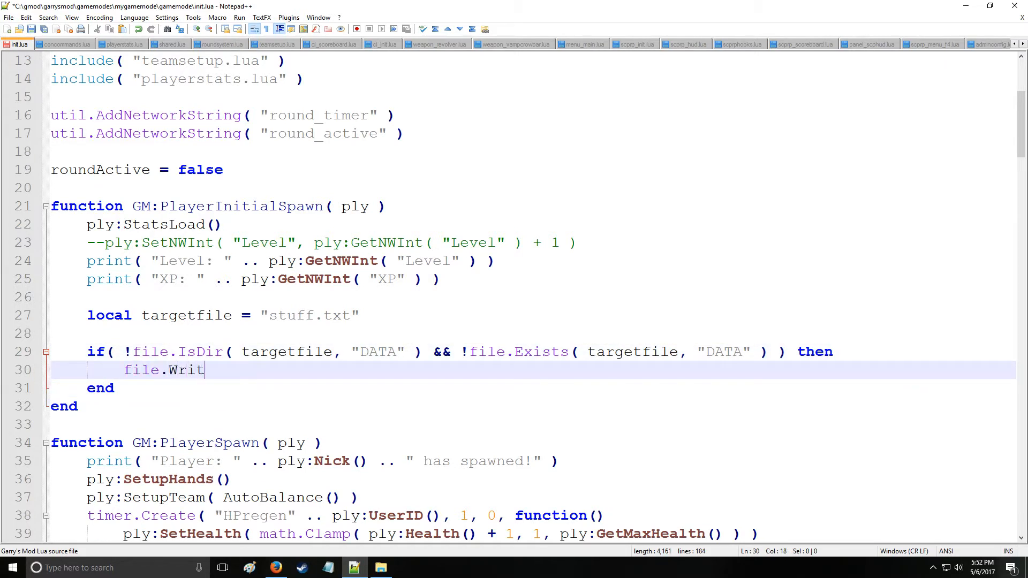
type("e( targetfile")
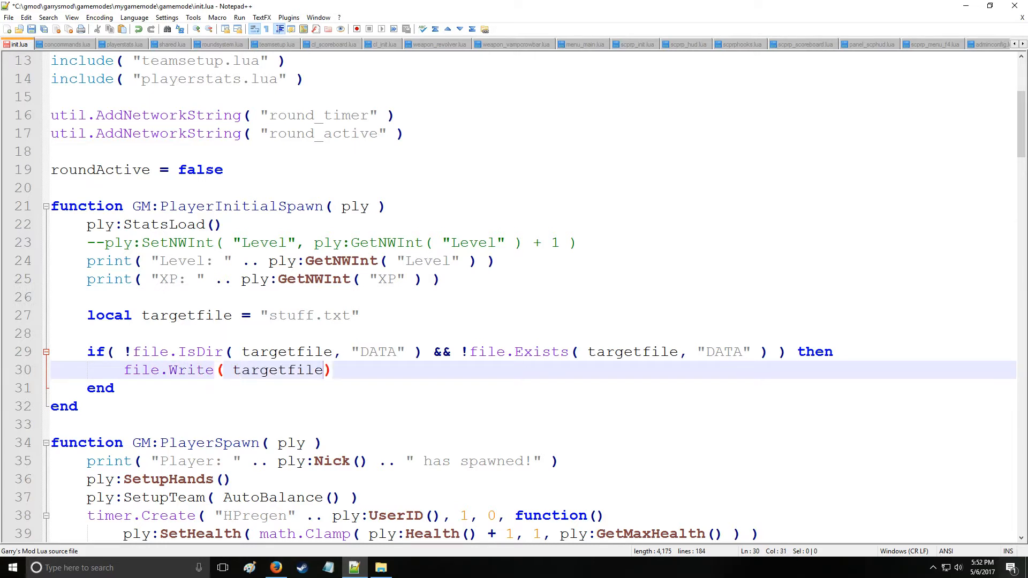
type(", \"\"")
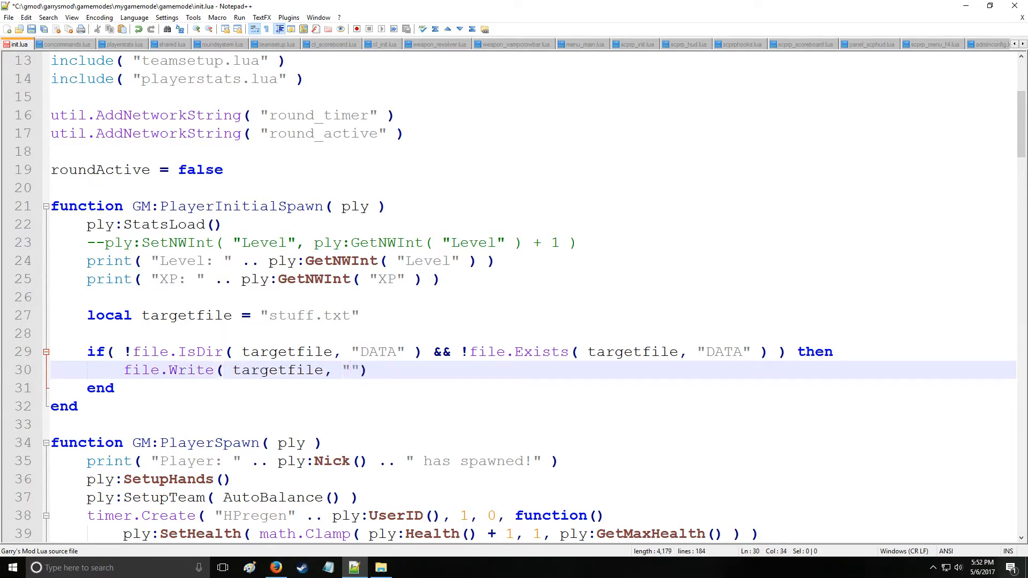
type("Our first line!")
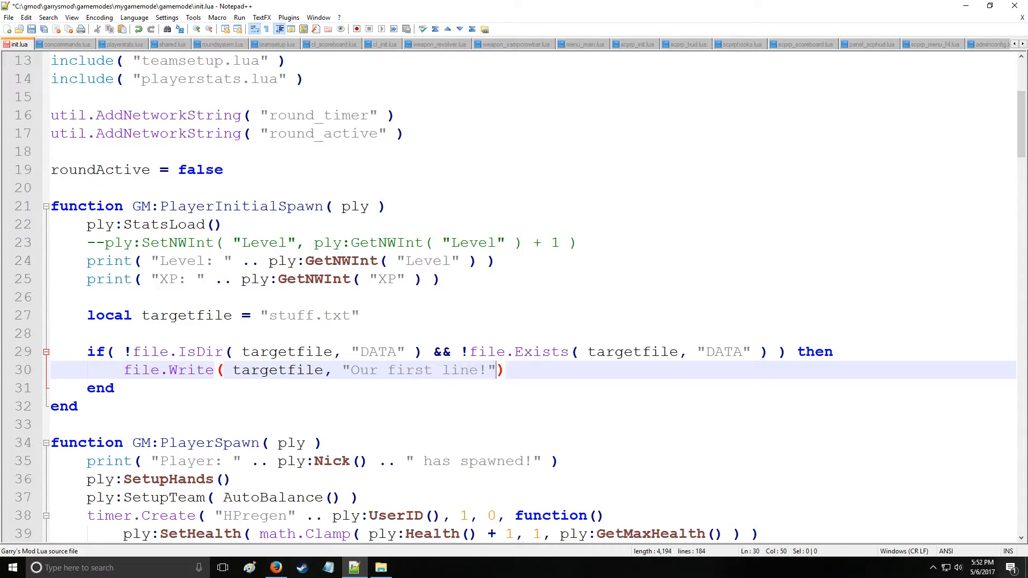
type("\\n")
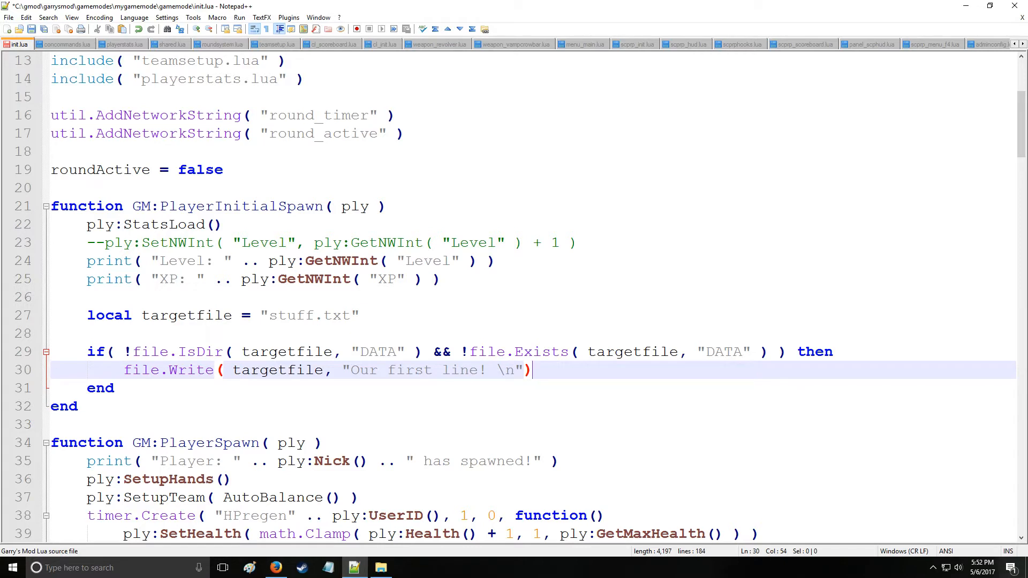
Step: Add file.Append( targetfile, "Ohh yeah!" ) below the Write line
type("file.A")
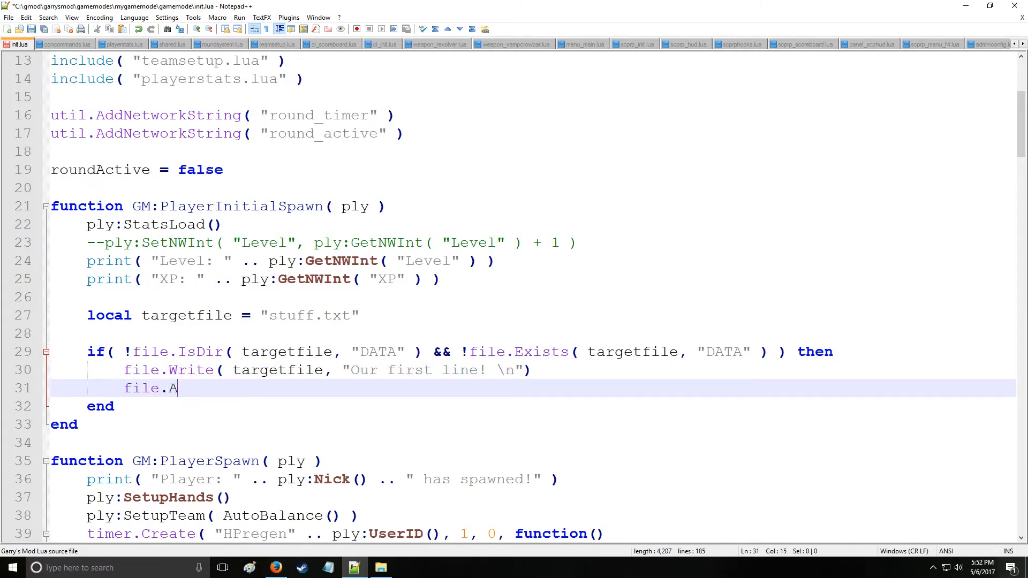
type("ppend ()")
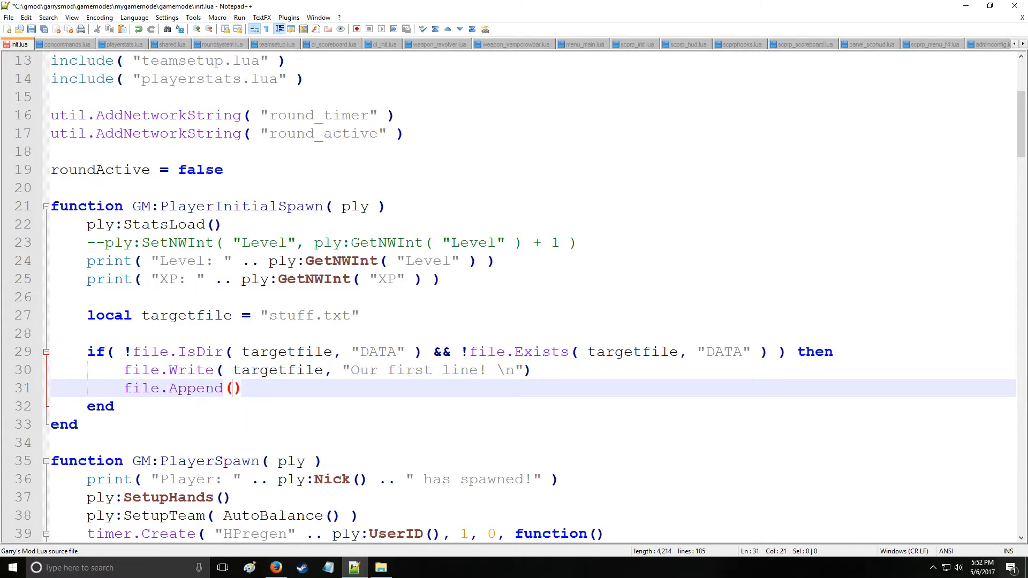
type("targetfile, \"Ohh yeah!")
type("print( ")
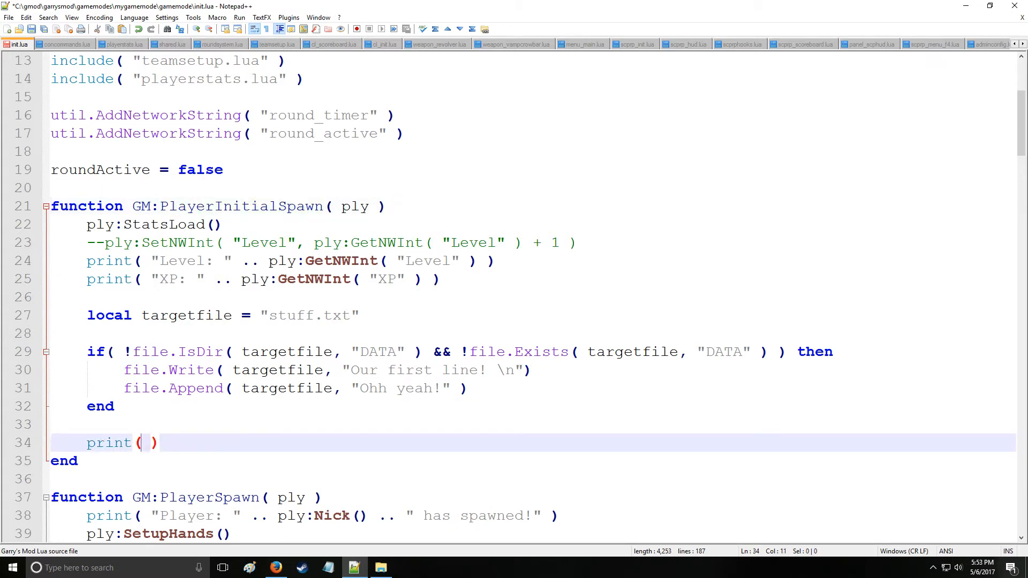
Step: Finish line 34 as print( file.Read( targetfile, "DATA" ) ) and save init.lua
type("file.Read(")
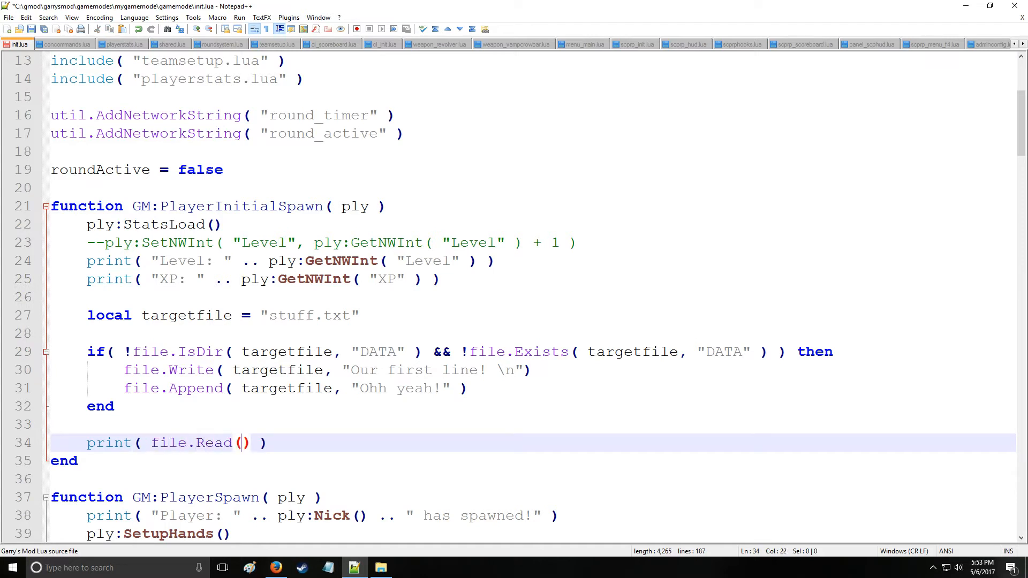
type("targetfile,")
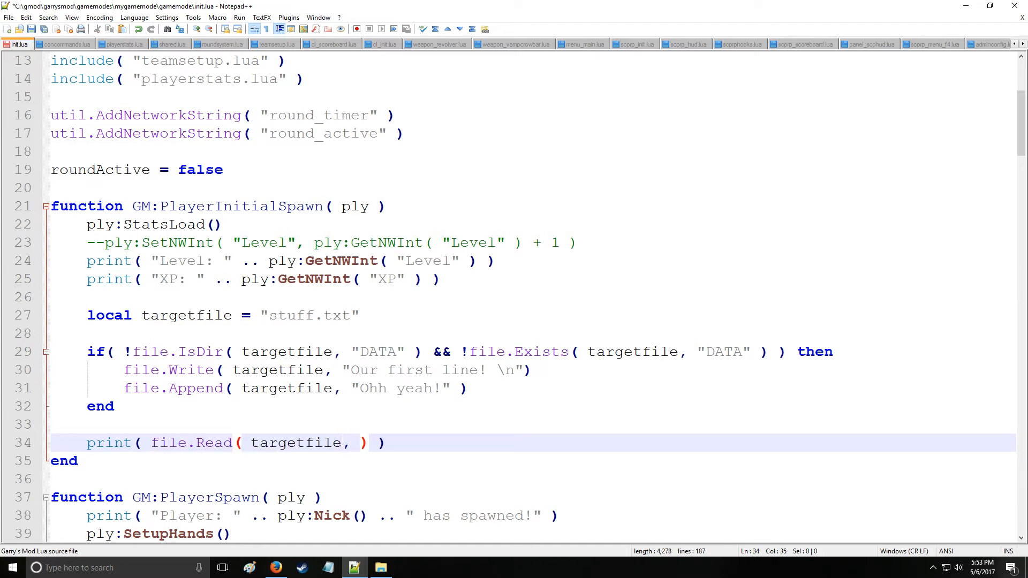
type("\"DATA\"")
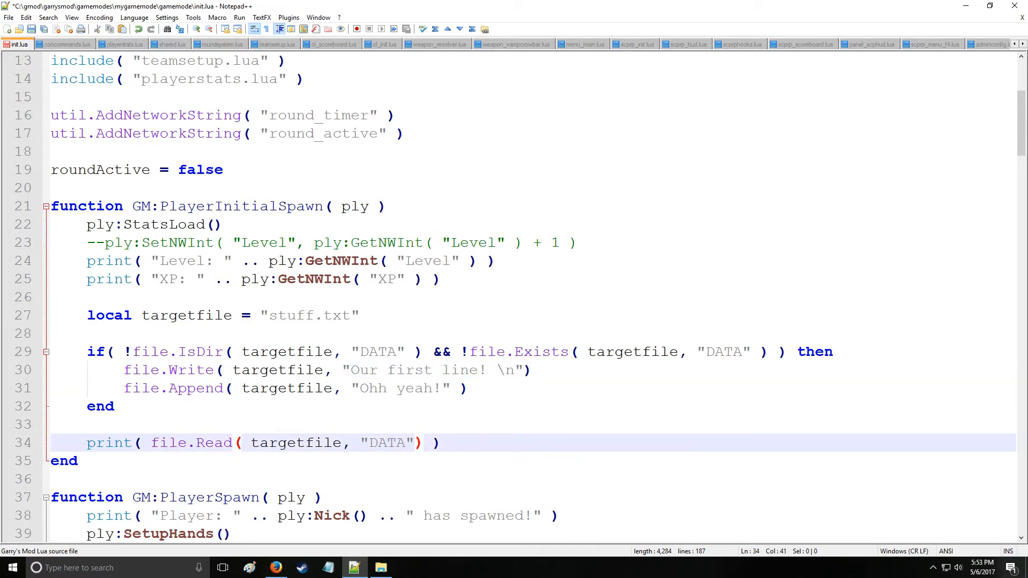
type("\" \"")
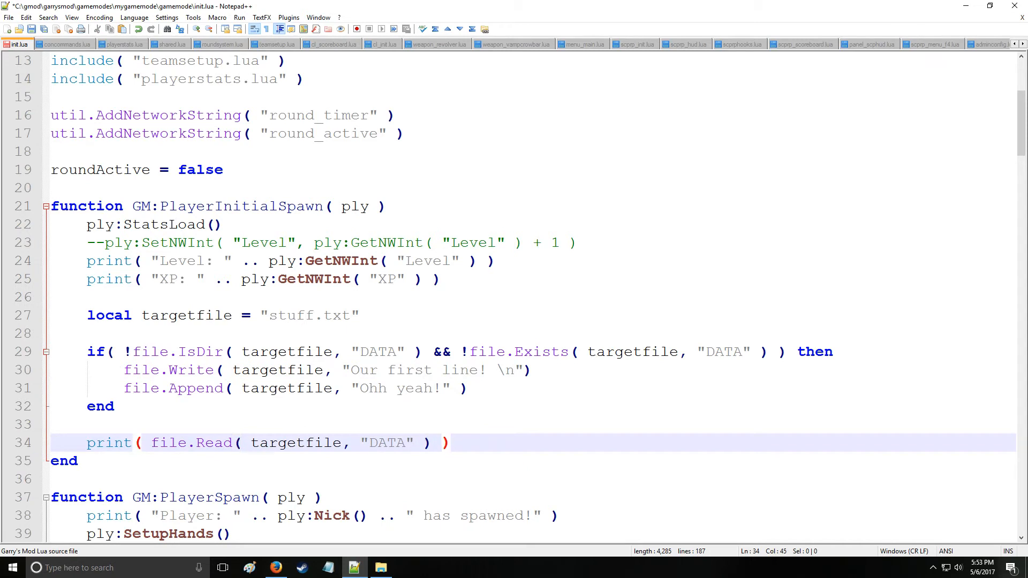
key("ctrl+s")
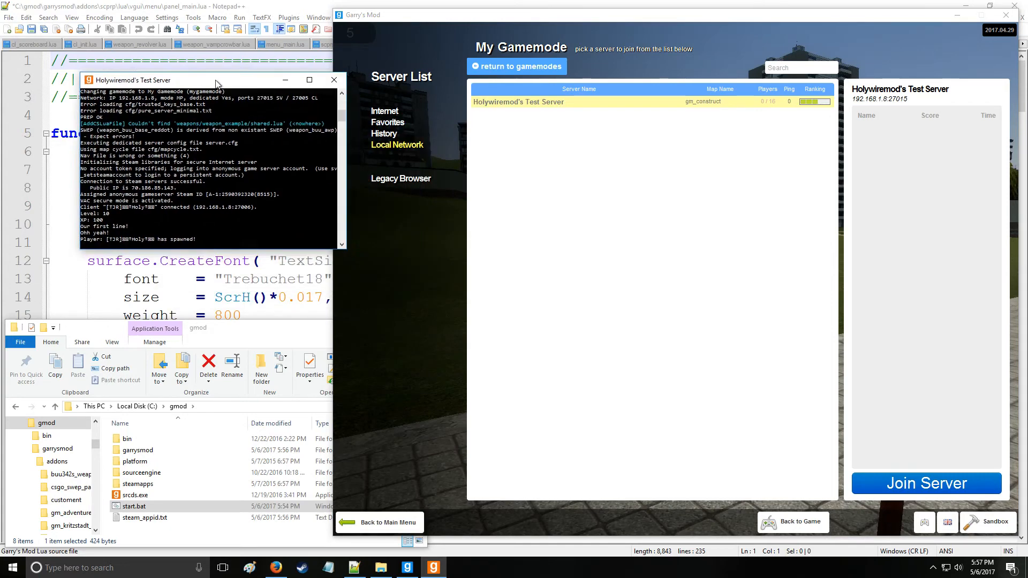
Step: Navigate to garrysmod > data and open stuff.txt in Notepad
left_click(925, 483)
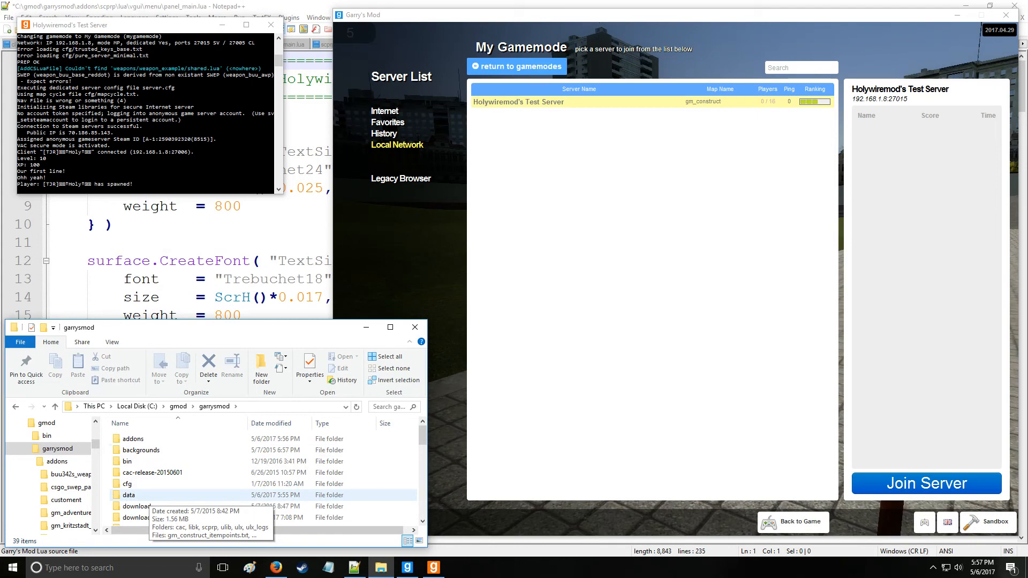
double_click(129, 495)
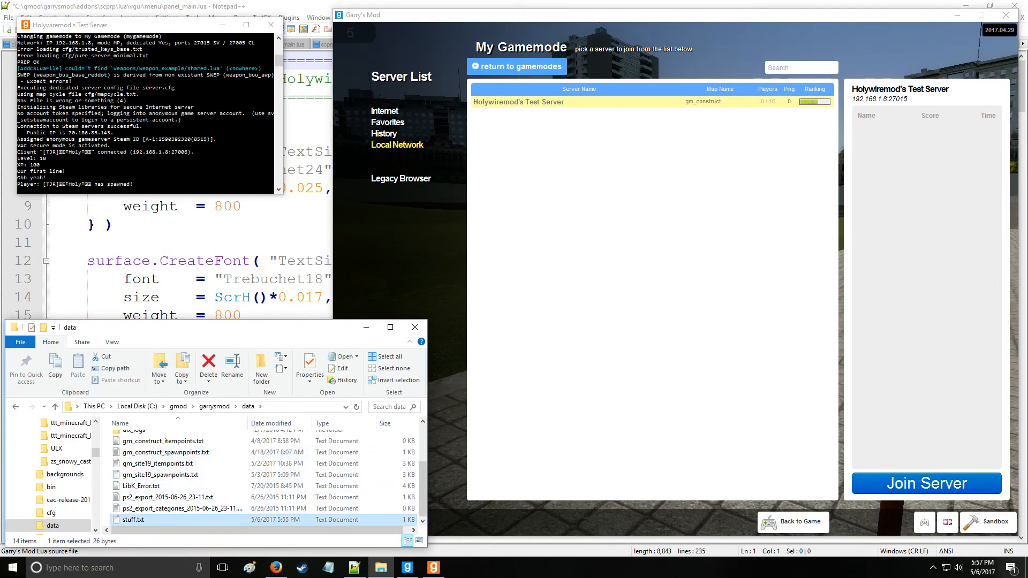
double_click(132, 519)
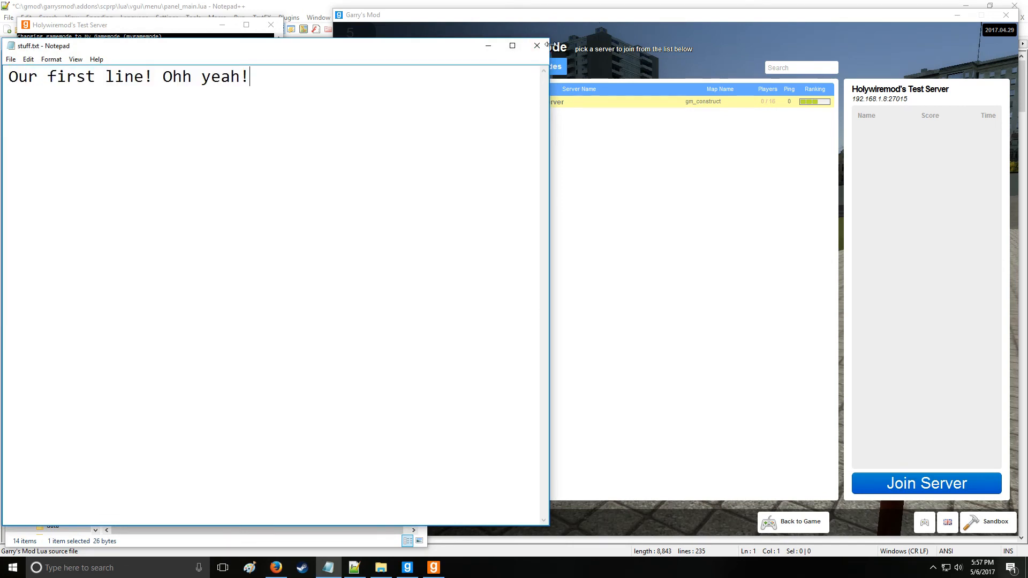
mouse_move(537, 45)
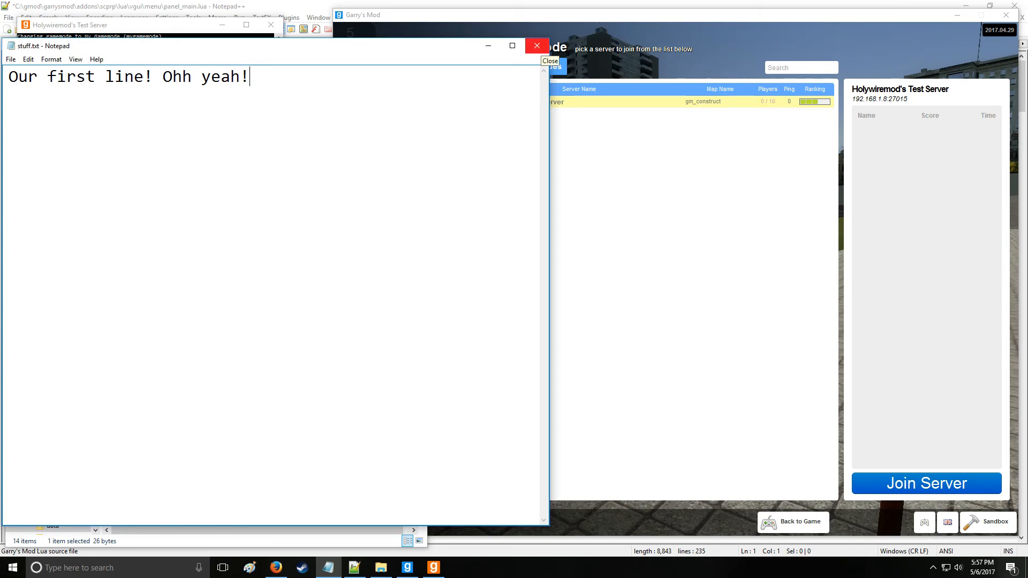